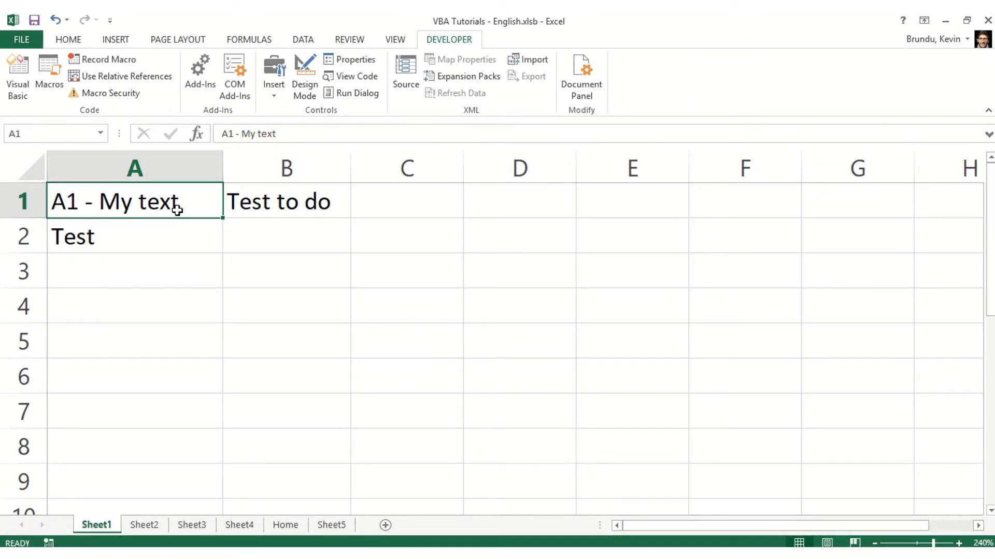
pyautogui.moveTo(143, 209)
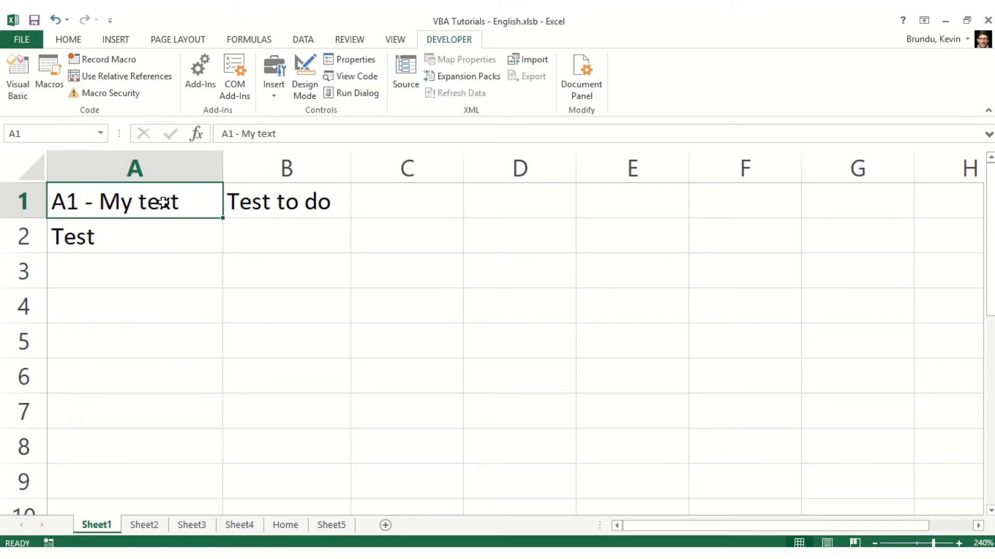
pyautogui.moveTo(259, 254)
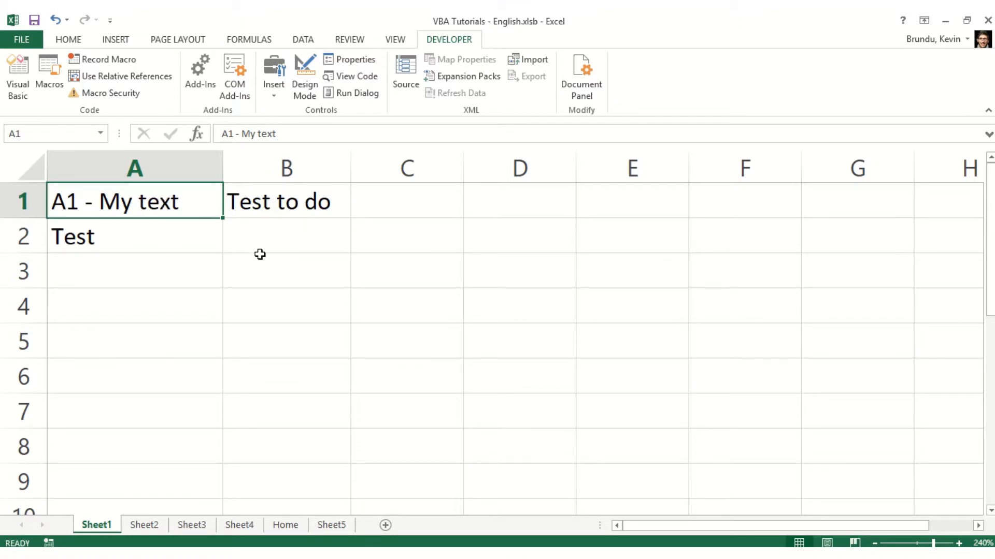
pyautogui.moveTo(522, 539)
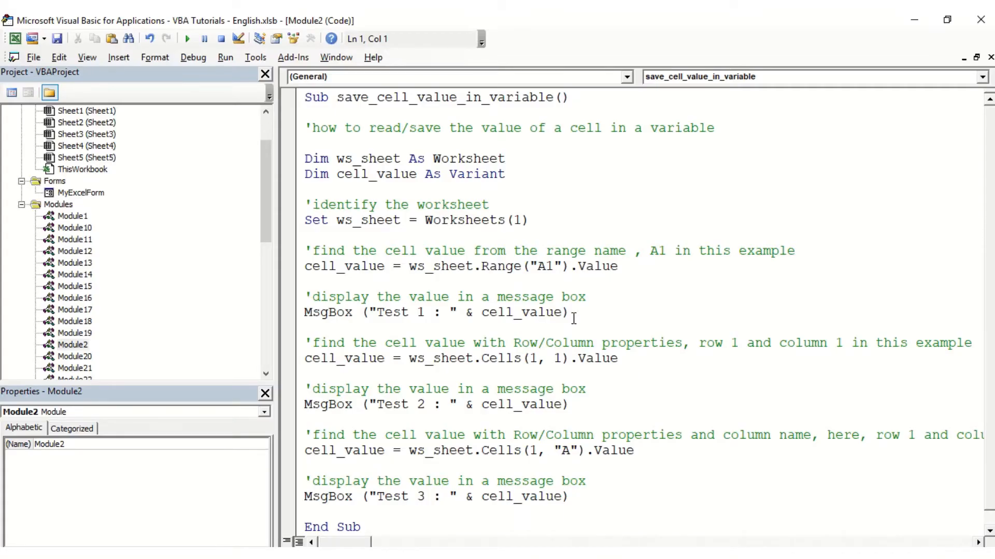
# - Highlight the code's worksheet variable, A1 address, Range("A1") reference and column number
pyautogui.moveTo(305, 158); pyautogui.dragTo(388, 175)
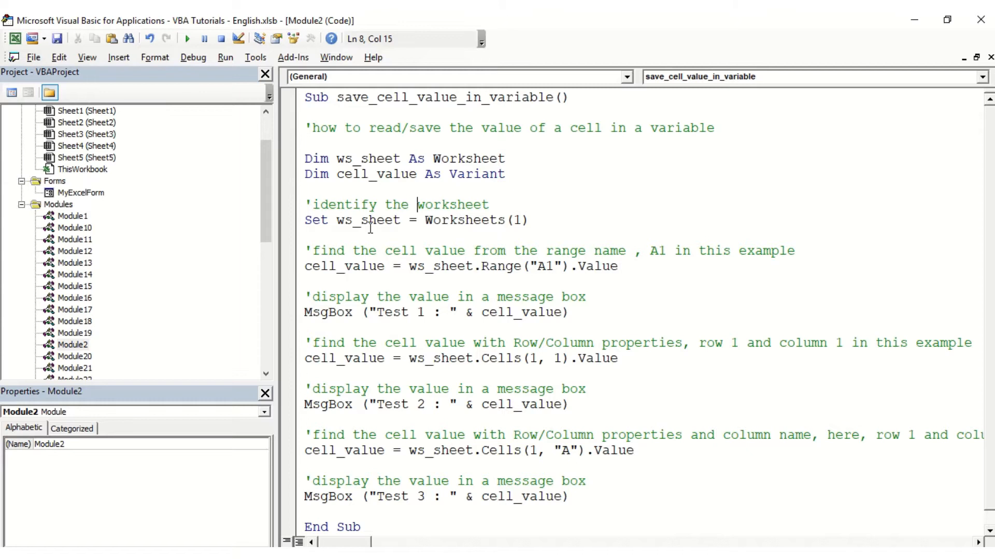
pyautogui.click(305, 220)
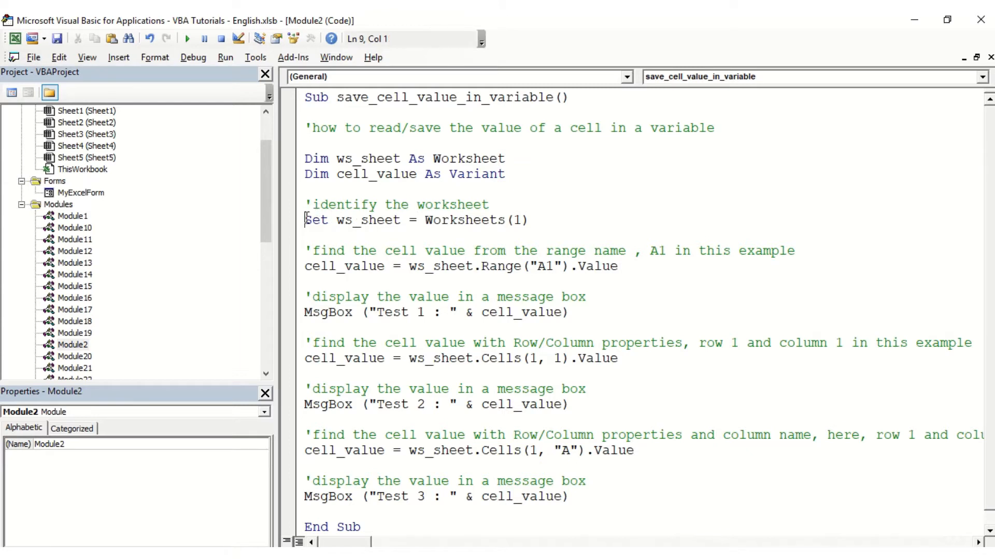
pyautogui.moveTo(305, 220); pyautogui.dragTo(531, 221)
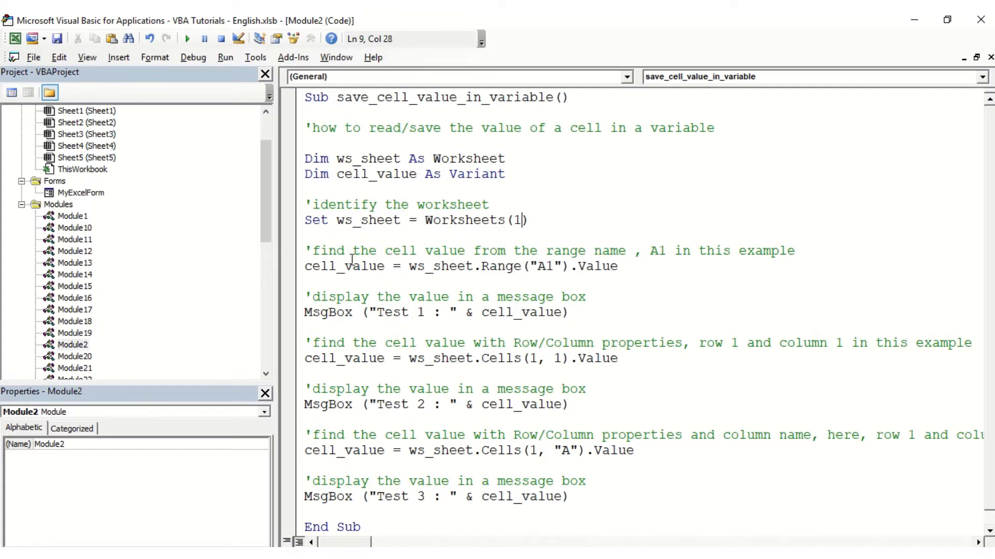
pyautogui.doubleClick(429, 265)
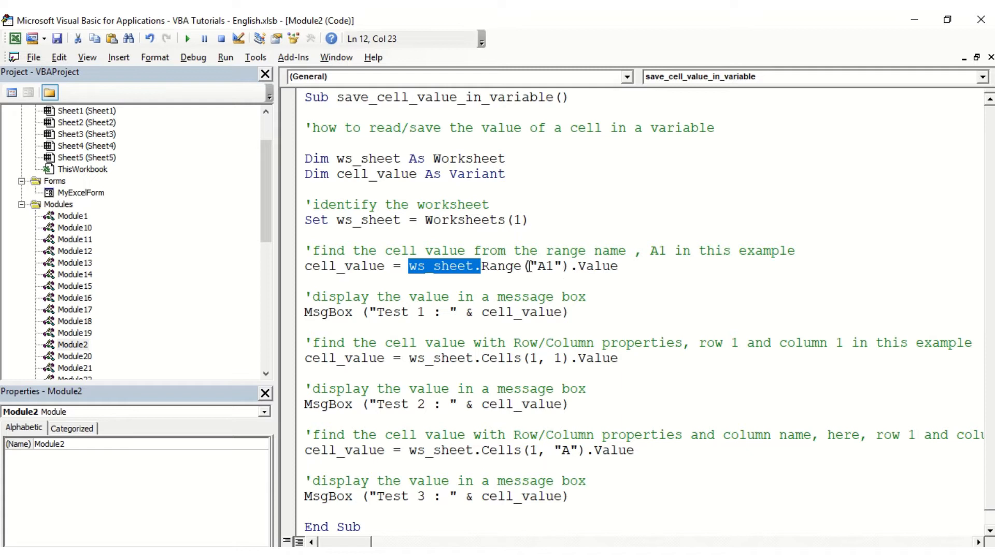
pyautogui.doubleClick(543, 267)
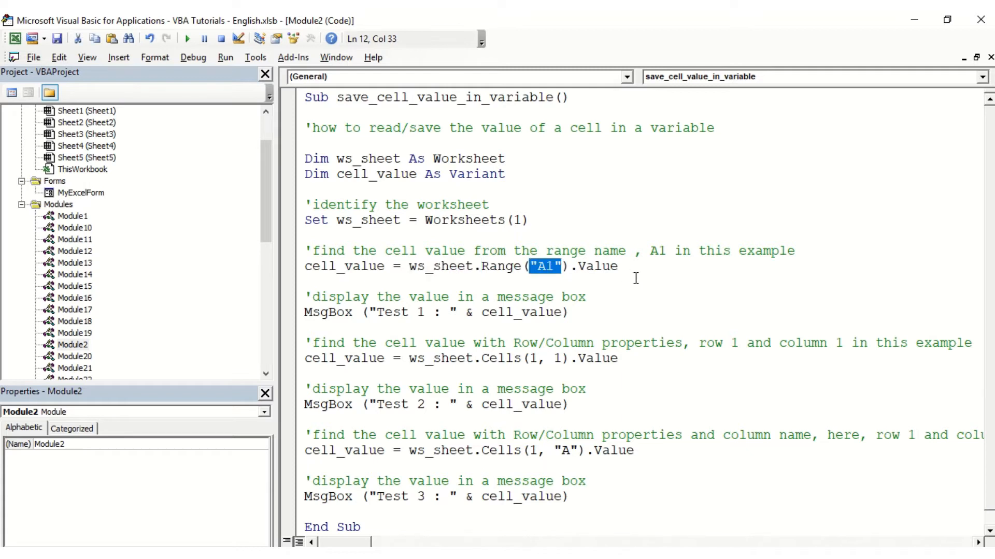
pyautogui.moveTo(314, 289)
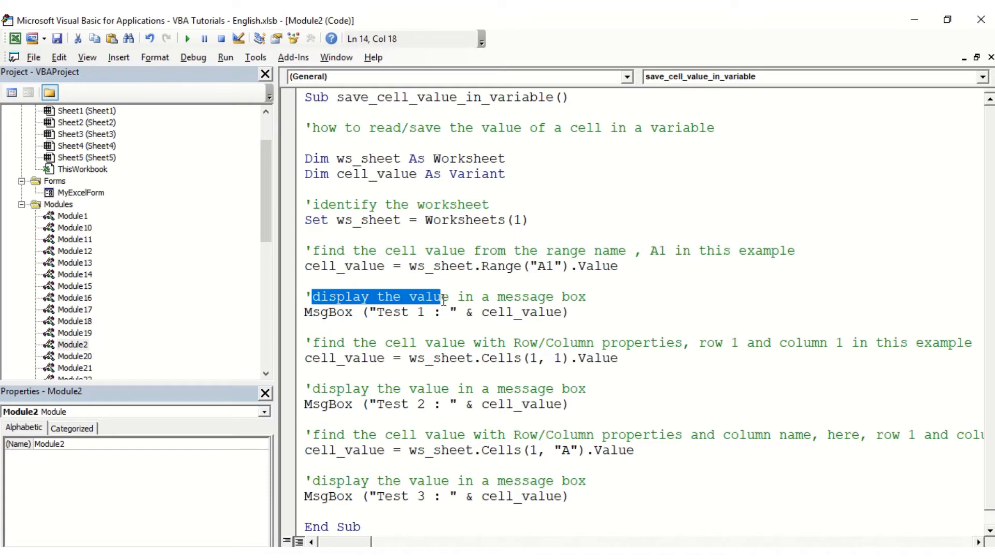
pyautogui.moveTo(442, 296); pyautogui.dragTo(534, 311)
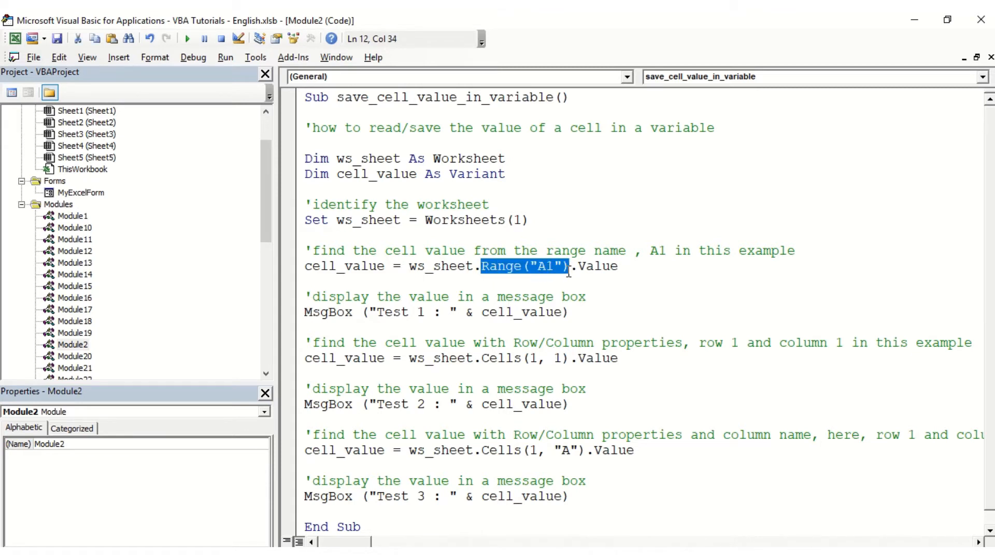
pyautogui.click(483, 359)
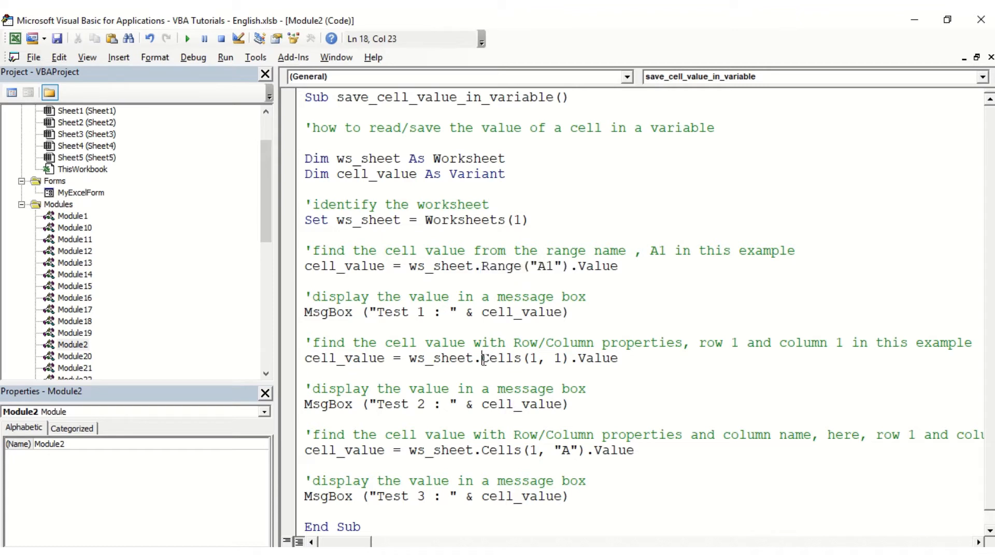
pyautogui.moveTo(482, 359); pyautogui.dragTo(571, 358)
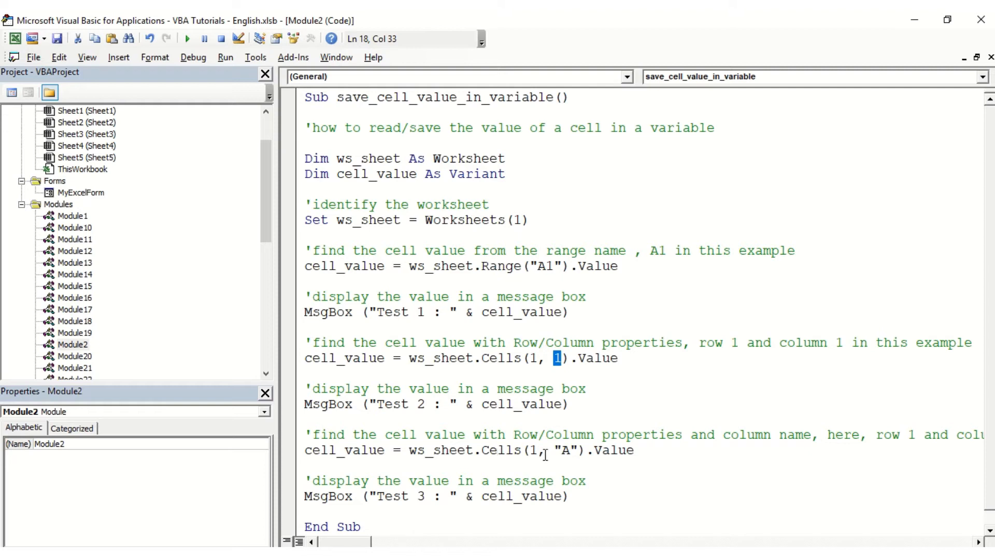
pyautogui.click(533, 450)
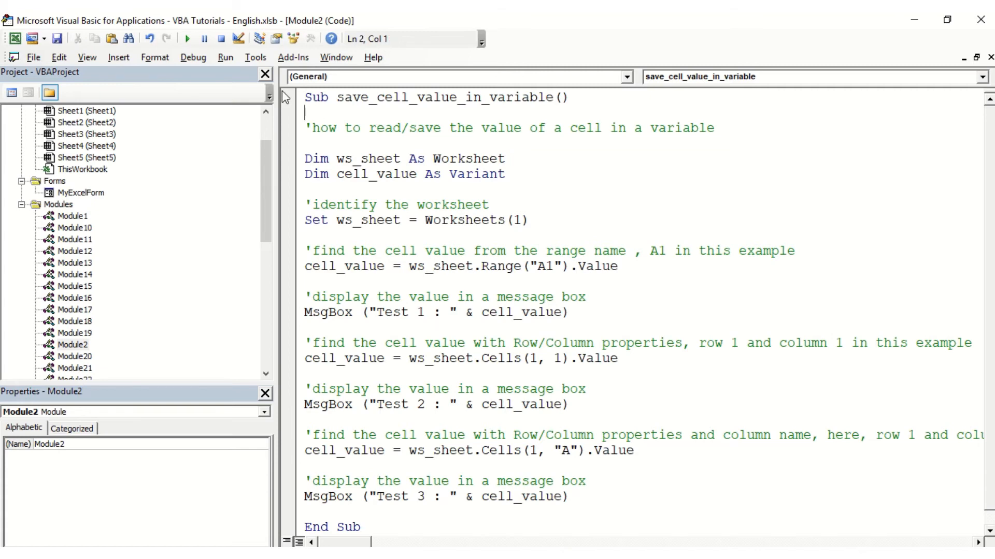
# - Run the macro with F5 and dismiss Test 1, 2 and 3, each showing 'A1 - My text'
pyautogui.press('F5')
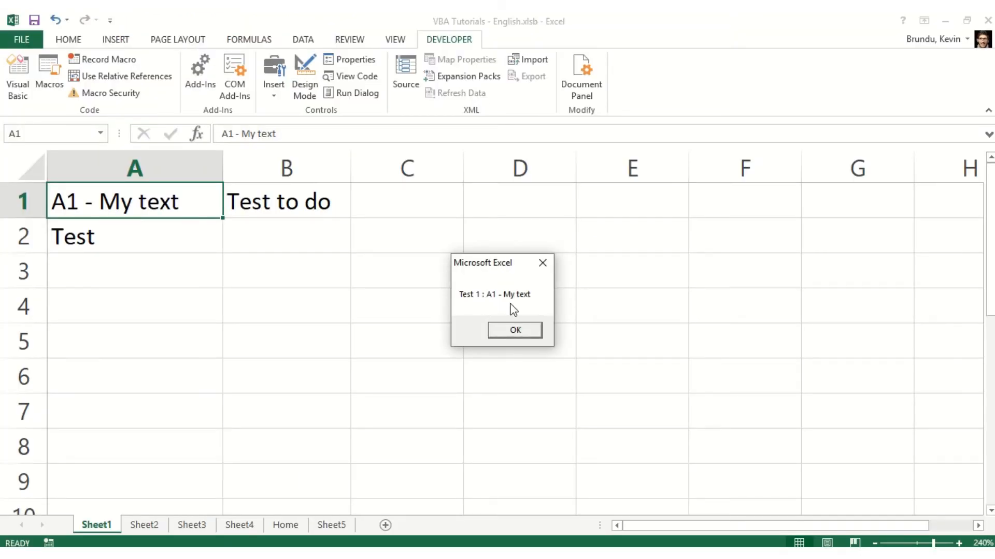
pyautogui.click(514, 330)
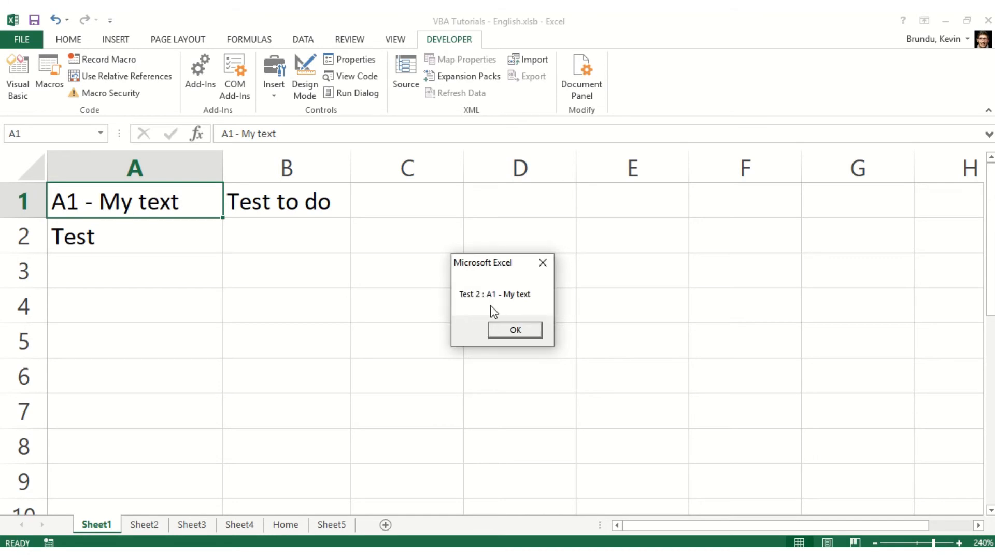
pyautogui.click(514, 330)
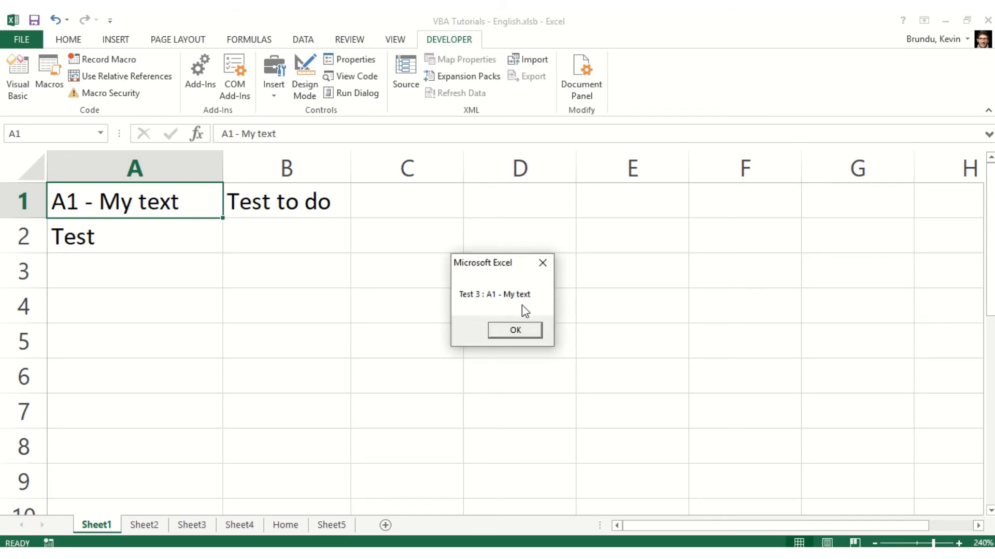
pyautogui.click(514, 330)
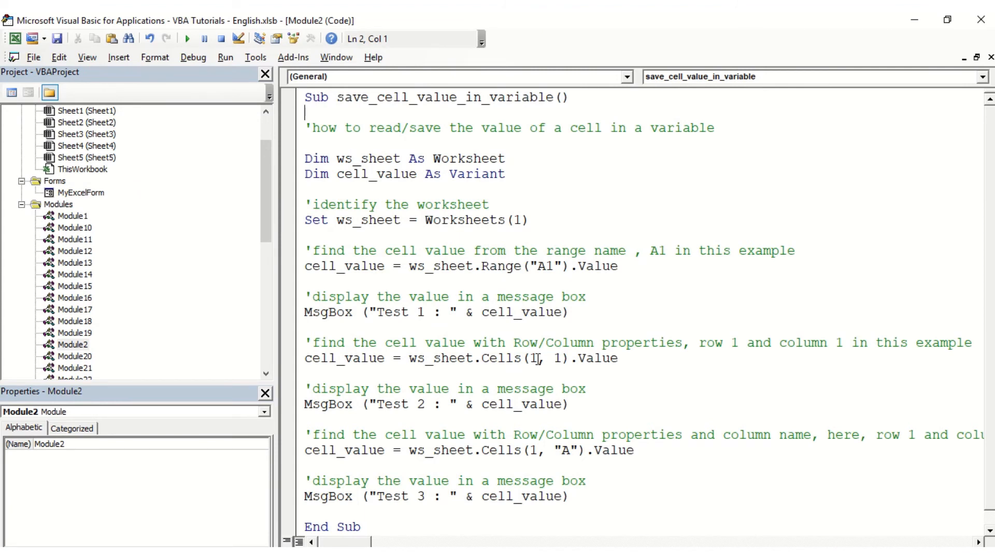
# - Change the second read to Cells(2, 1) and the third read to Cells(1, "B")
pyautogui.press('Backspace')
pyautogui.write('2')
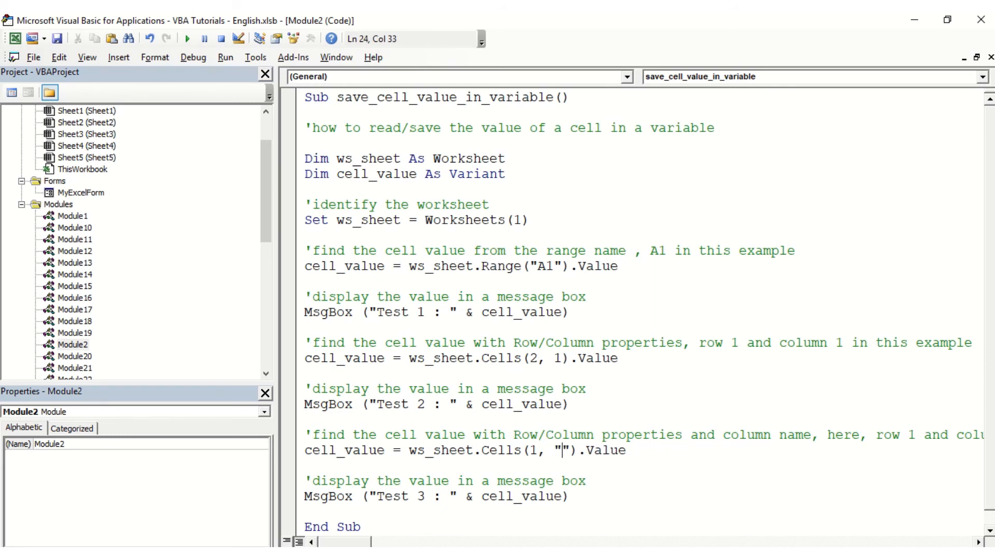
pyautogui.write('B')
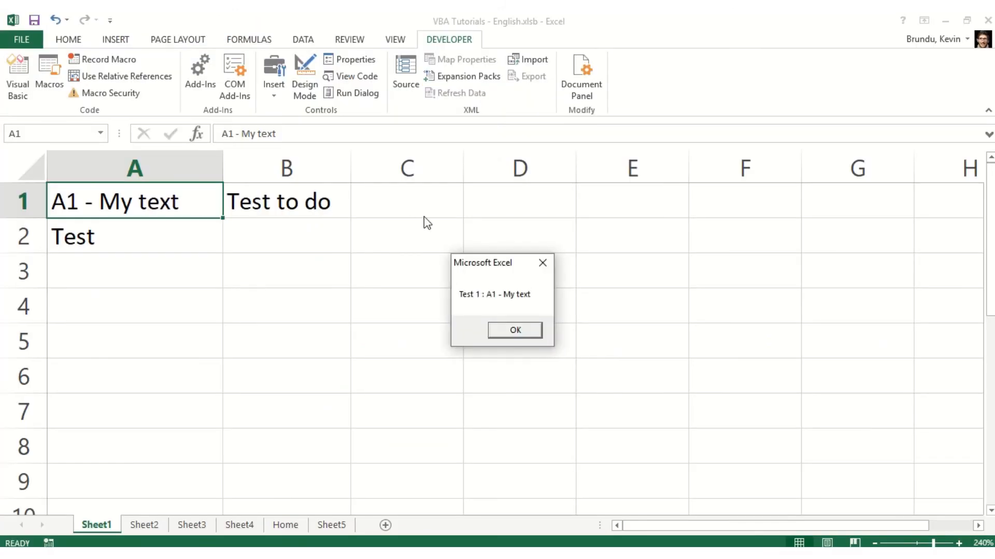
pyautogui.moveTo(498, 309)
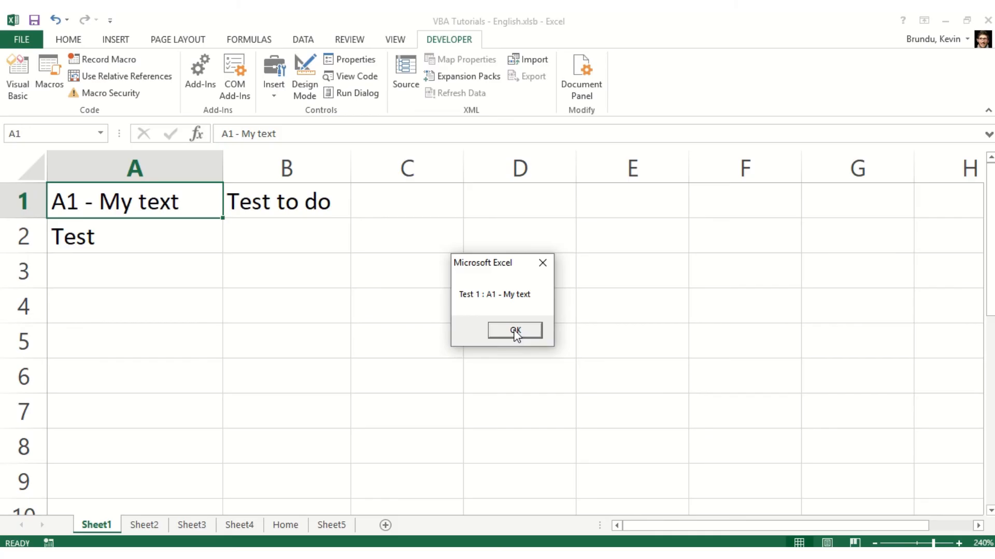
# - Dismiss the rerun's three boxes showing 'A1 - My text', 'Test' and 'Test to do'
pyautogui.click(514, 330)
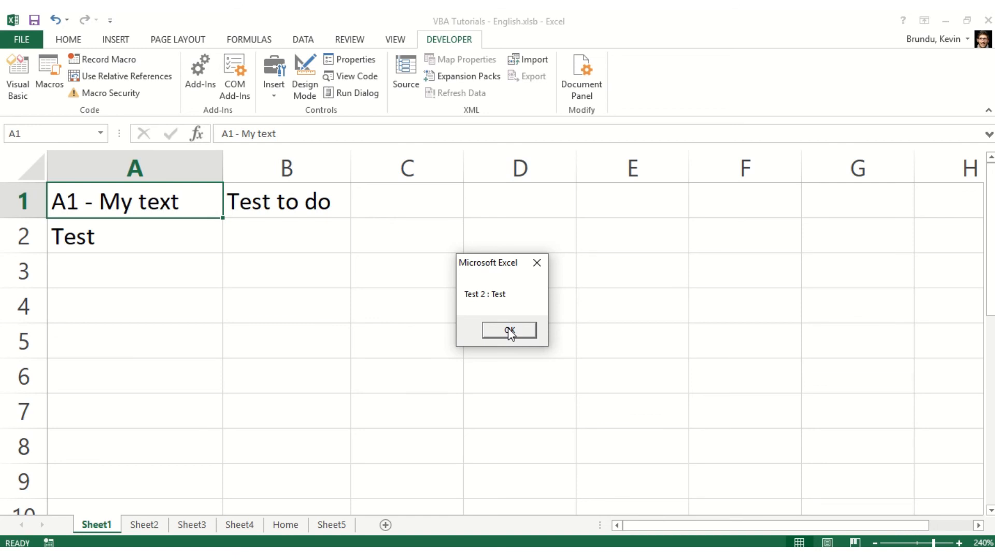
pyautogui.click(508, 330)
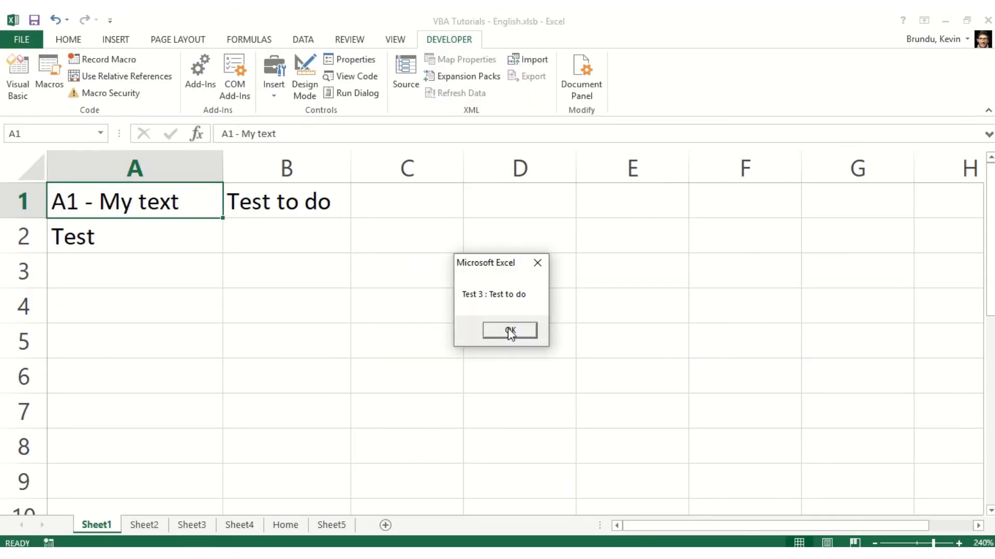
pyautogui.click(508, 331)
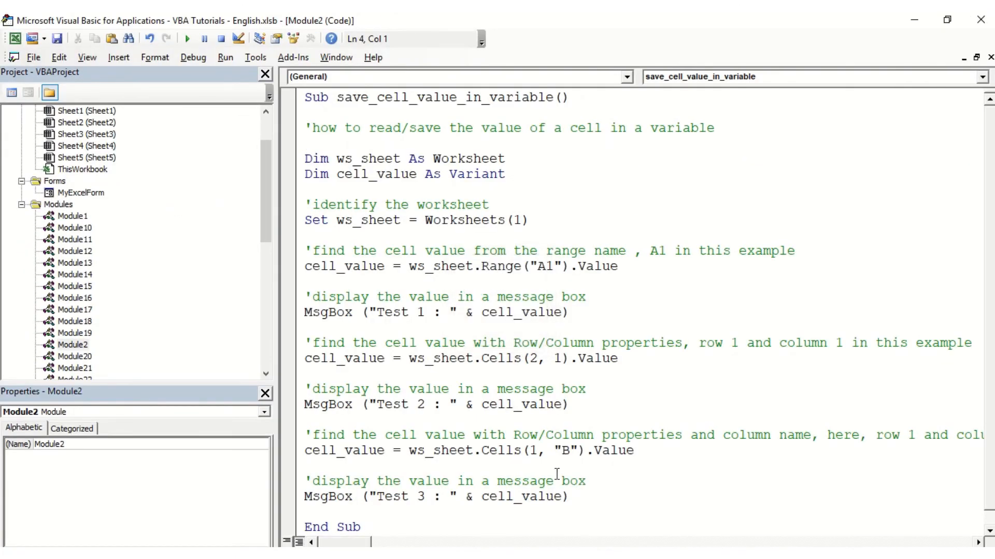